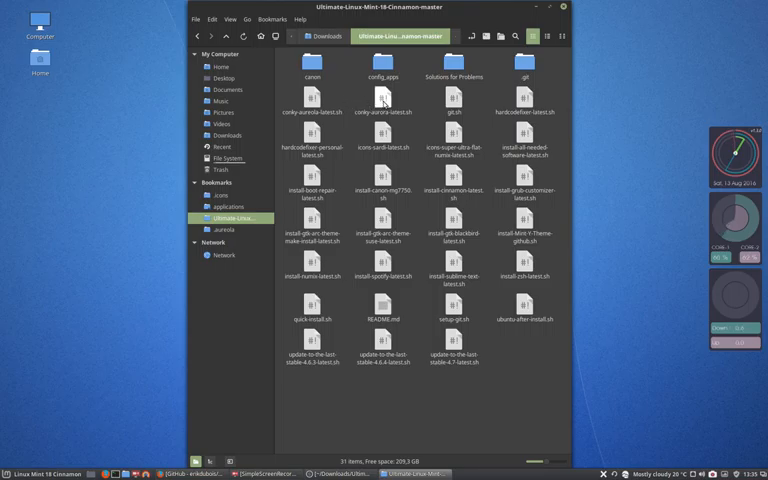
Step through the first install scripts in the folder, selecting each in turn.
{"action": "left_click", "coordinate": [382, 100]}
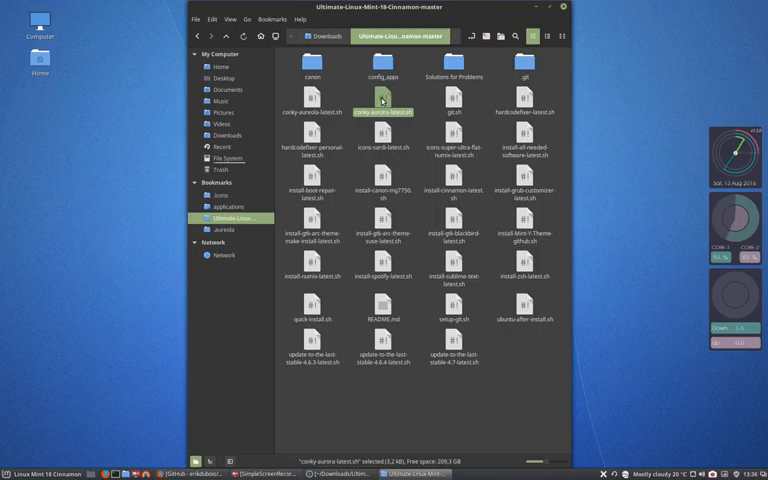
{"action": "mouse_move", "coordinate": [296, 96]}
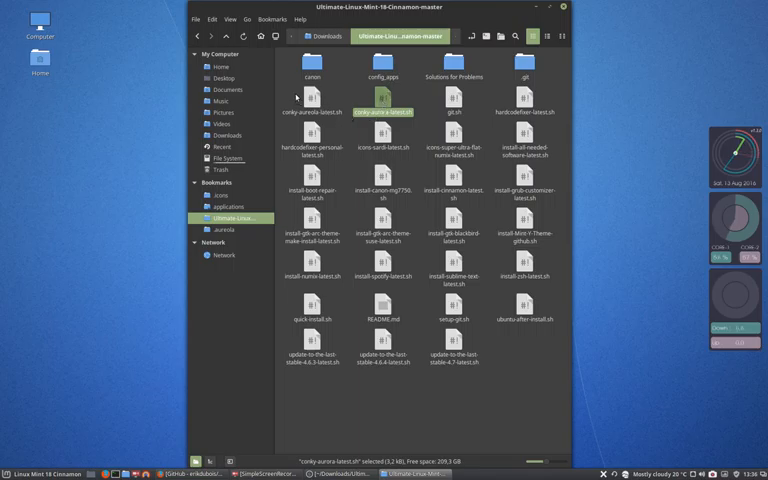
{"action": "left_click", "coordinate": [312, 96]}
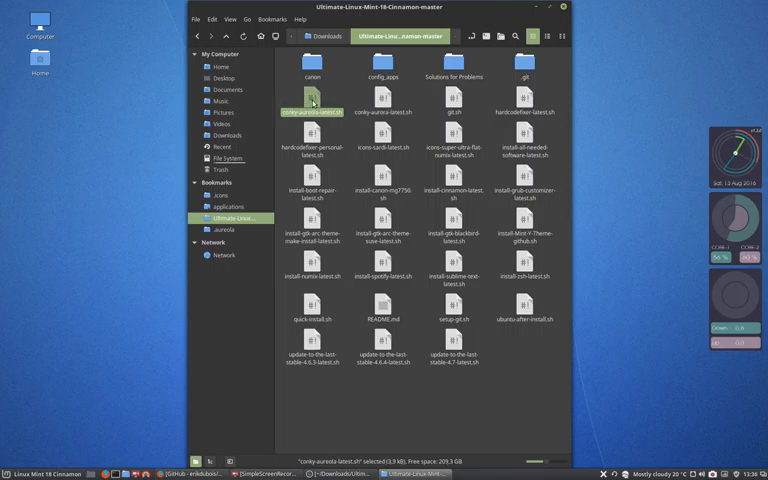
{"action": "mouse_move", "coordinate": [384, 100]}
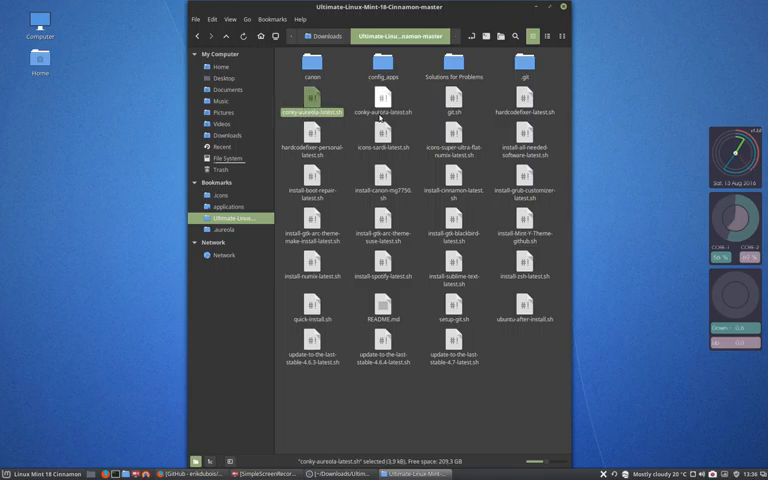
{"action": "left_click", "coordinate": [452, 98]}
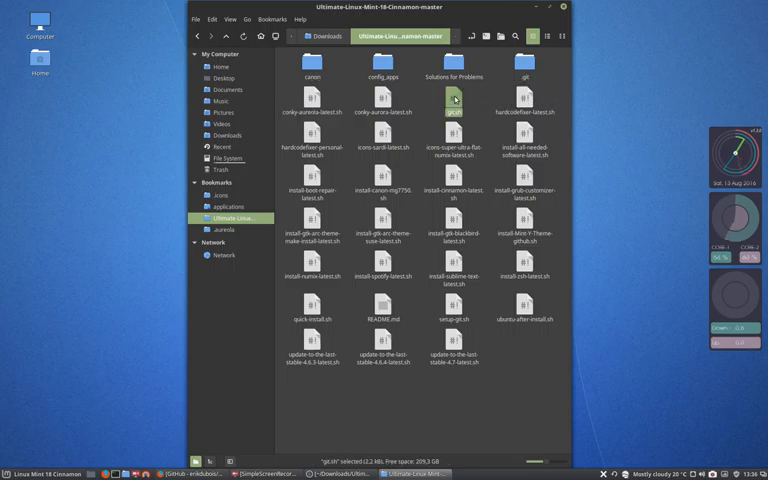
{"action": "mouse_move", "coordinate": [524, 98]}
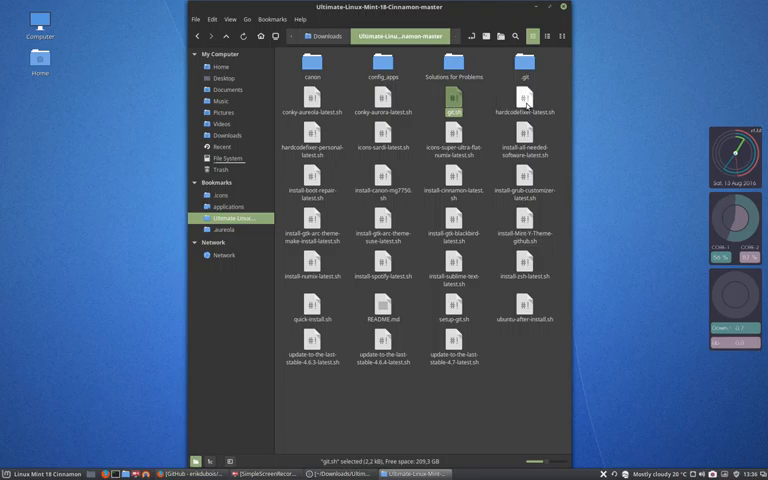
{"action": "left_click", "coordinate": [524, 100]}
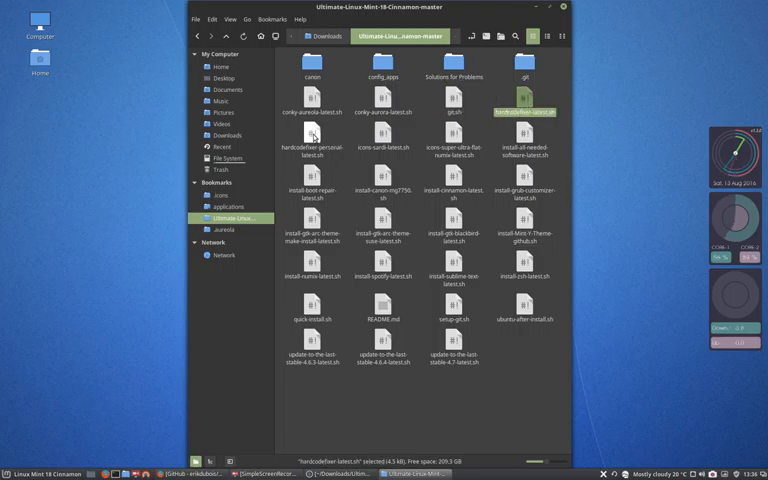
Open the icon-fixing script in Sublime Text and review its mintbackup and xed sed commands.
{"action": "right_click", "coordinate": [312, 136]}
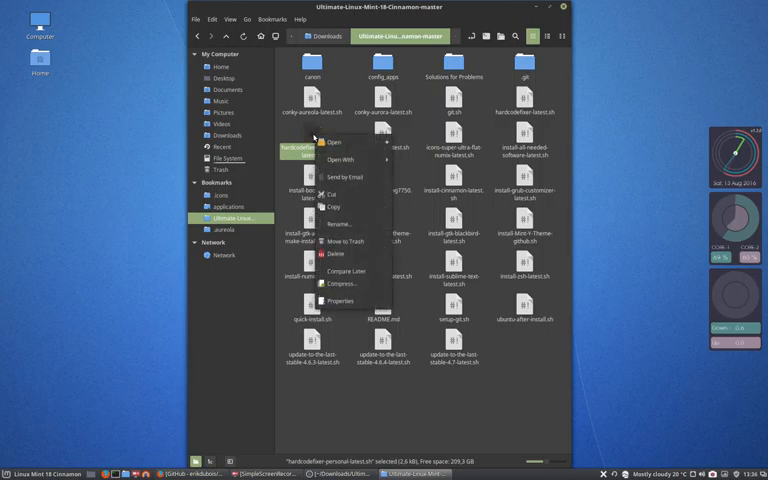
{"action": "mouse_move", "coordinate": [332, 142]}
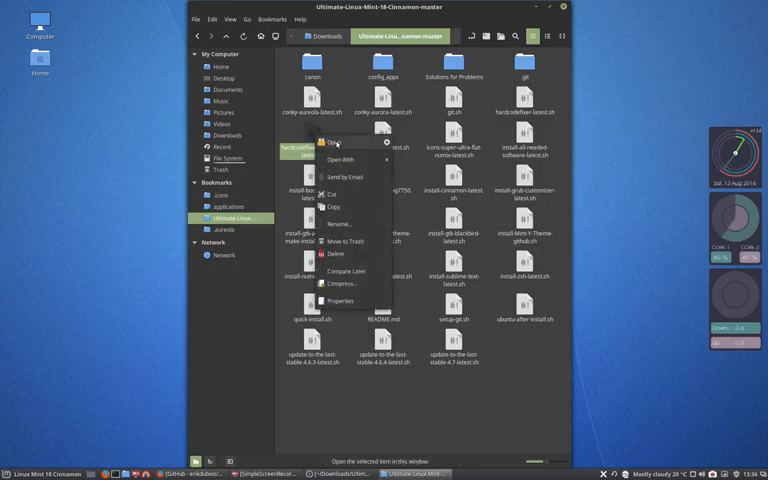
{"action": "mouse_move", "coordinate": [344, 176]}
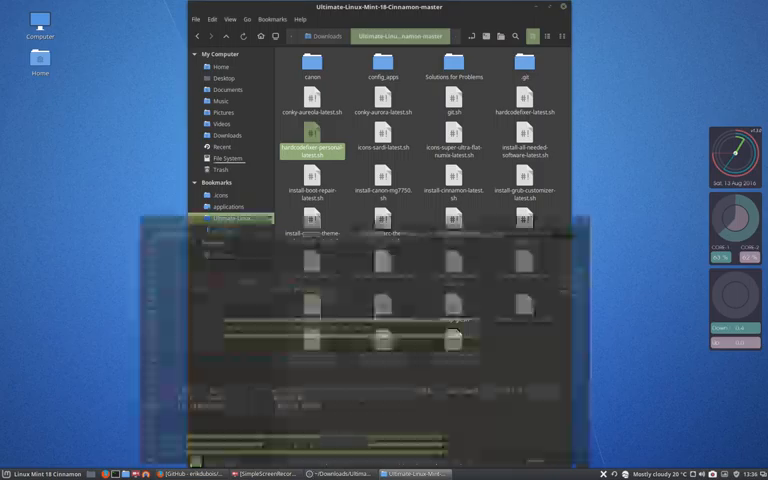
{"action": "double_click", "coordinate": [312, 146]}
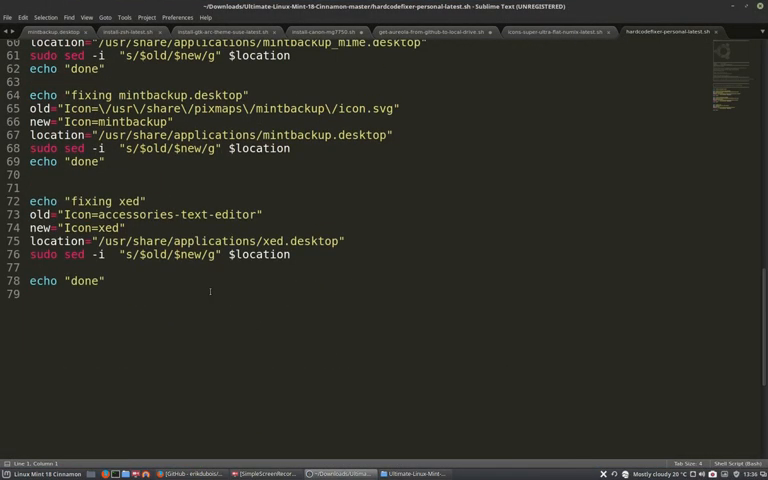
{"action": "scroll", "scroll_direction": "up", "scroll_amount": 3}
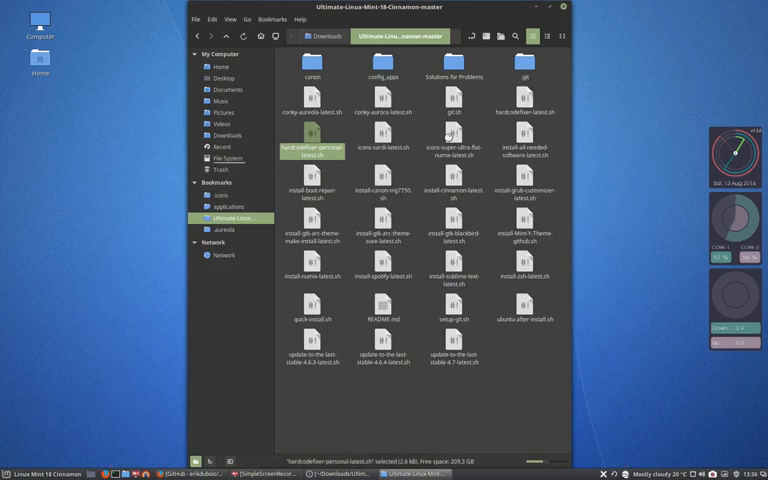
{"action": "left_click", "coordinate": [384, 136]}
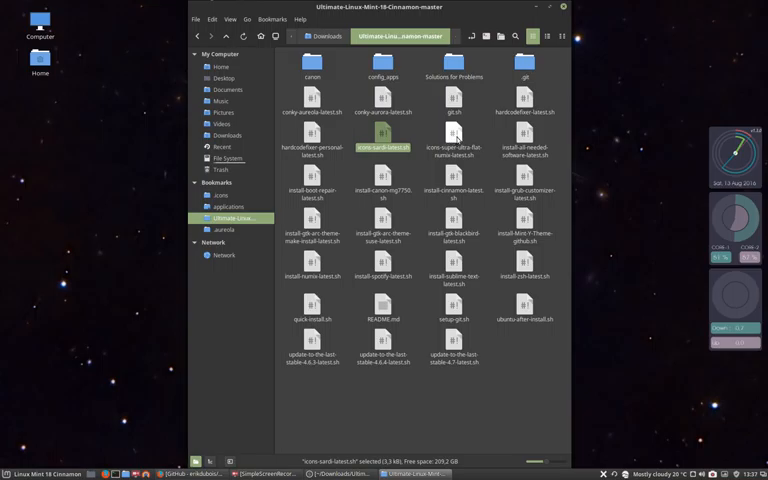
{"action": "left_click", "coordinate": [452, 146]}
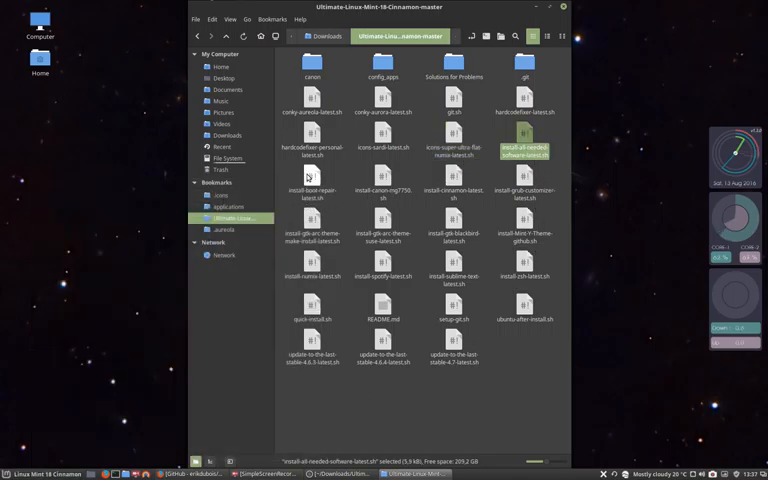
{"action": "left_click", "coordinate": [312, 190]}
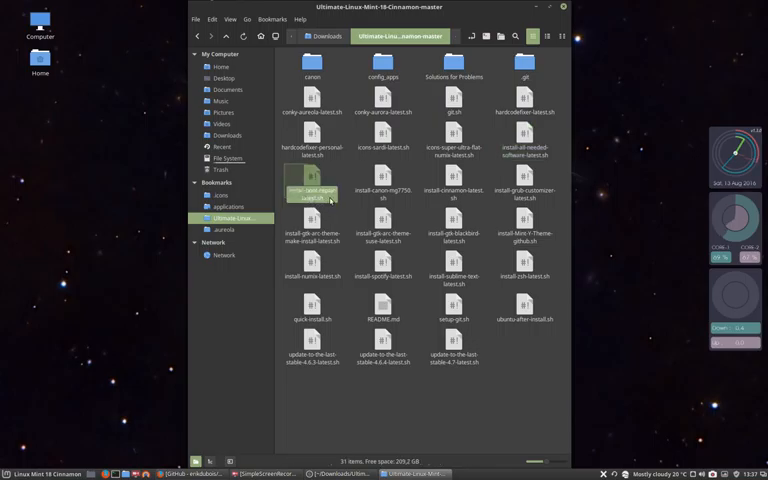
{"action": "left_click", "coordinate": [312, 186]}
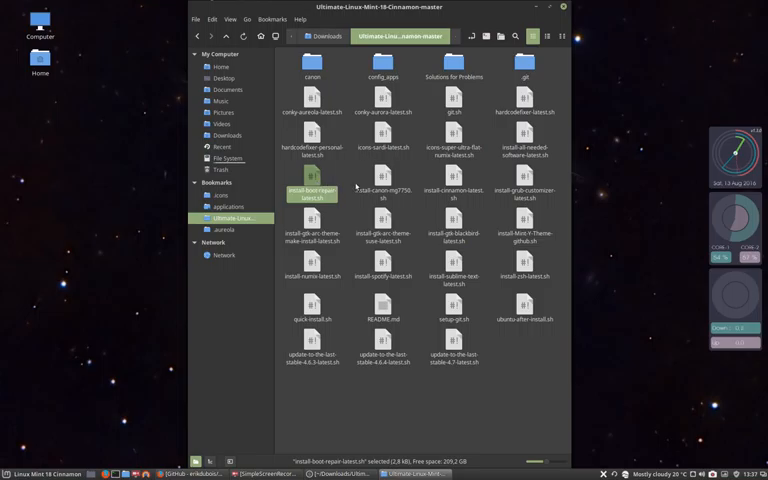
{"action": "left_click", "coordinate": [384, 180]}
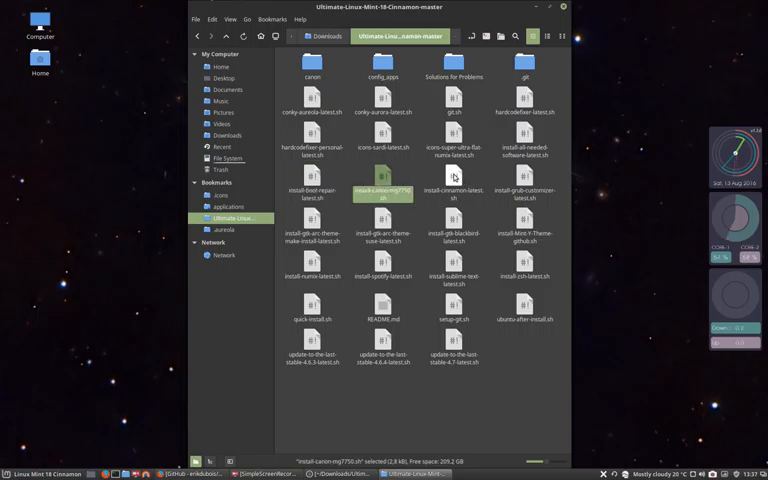
Display install-cinnamon-latest.sh, review its cinnamon-nightly PPA and apt commands, then start closing the editor.
{"action": "double_click", "coordinate": [452, 190]}
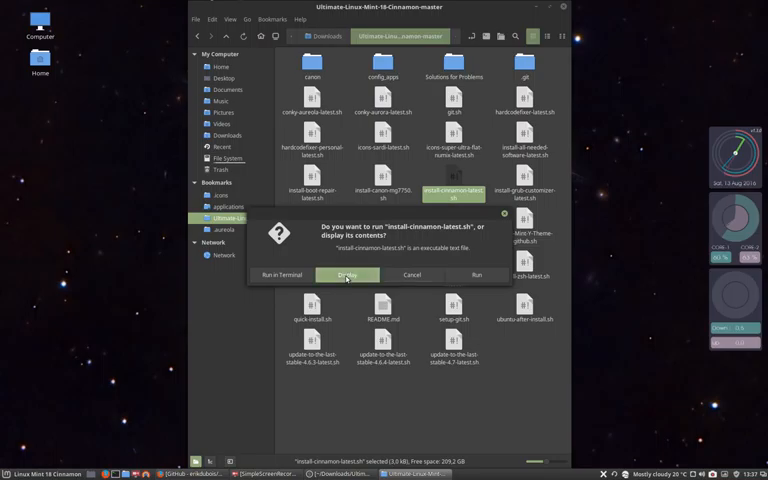
{"action": "left_click", "coordinate": [348, 276]}
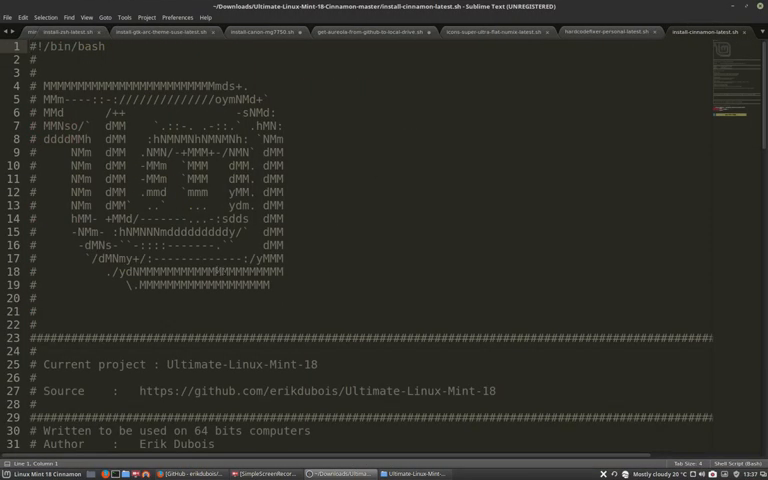
{"action": "scroll", "scroll_direction": "down", "scroll_amount": 3}
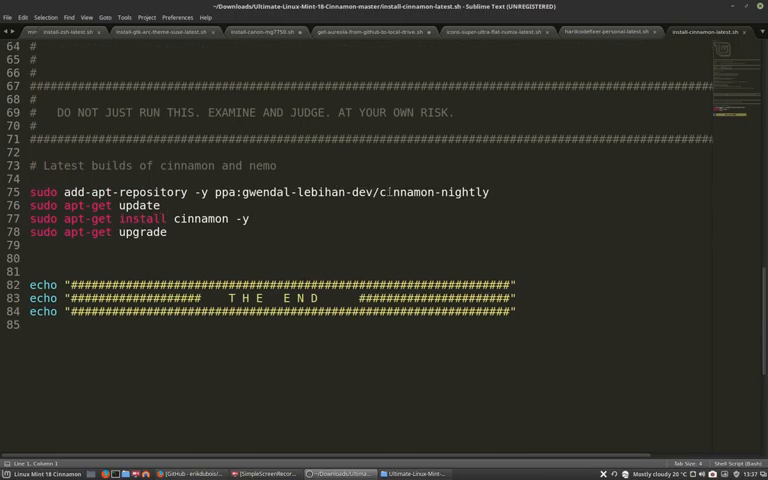
{"action": "double_click", "coordinate": [436, 192]}
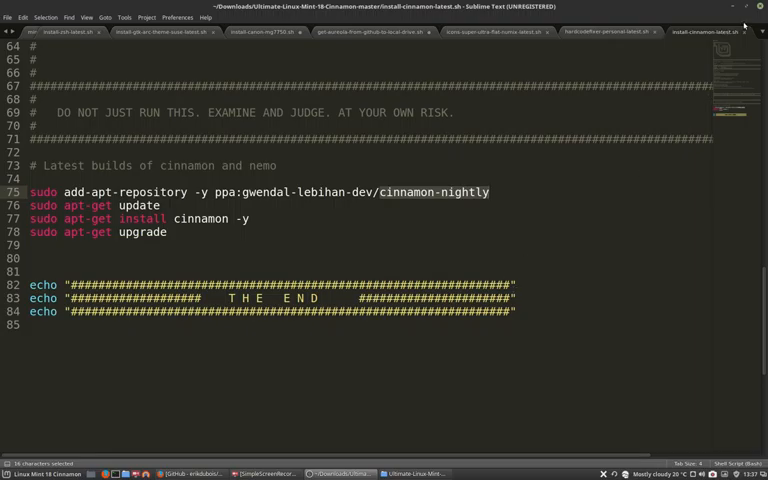
{"action": "left_click", "coordinate": [22, 16]}
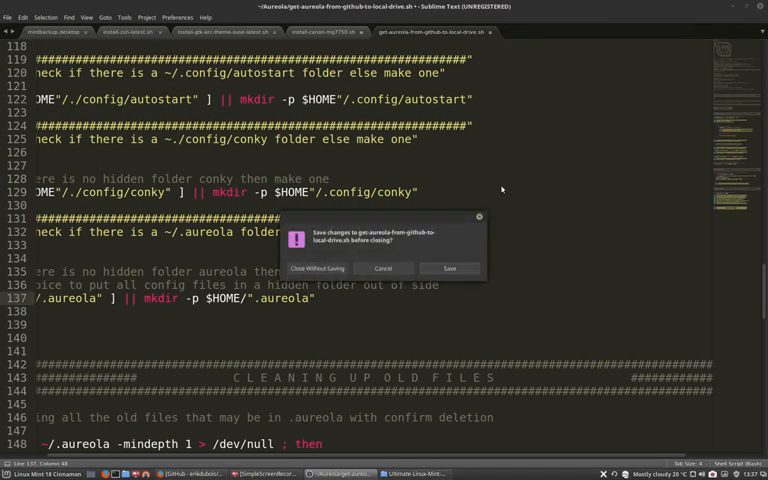
{"action": "mouse_move", "coordinate": [318, 268]}
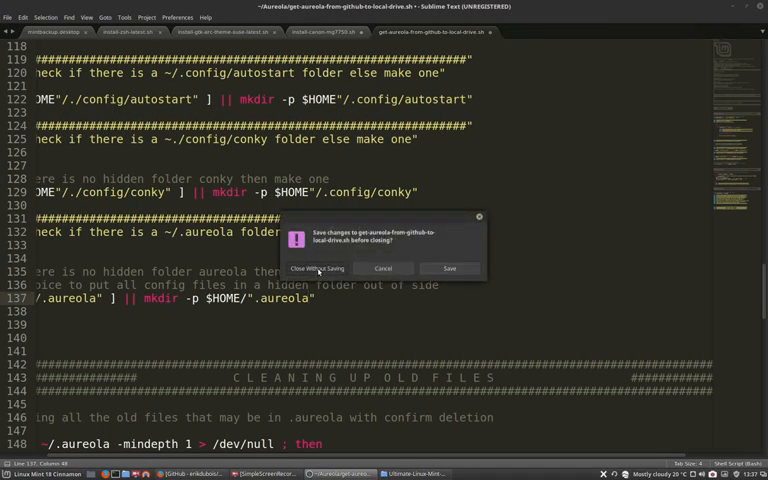
{"action": "left_click", "coordinate": [316, 268]}
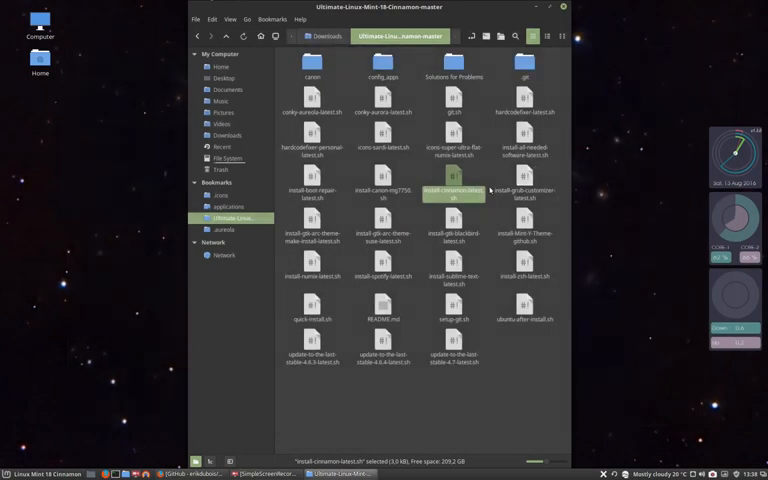
{"action": "left_click", "coordinate": [524, 178]}
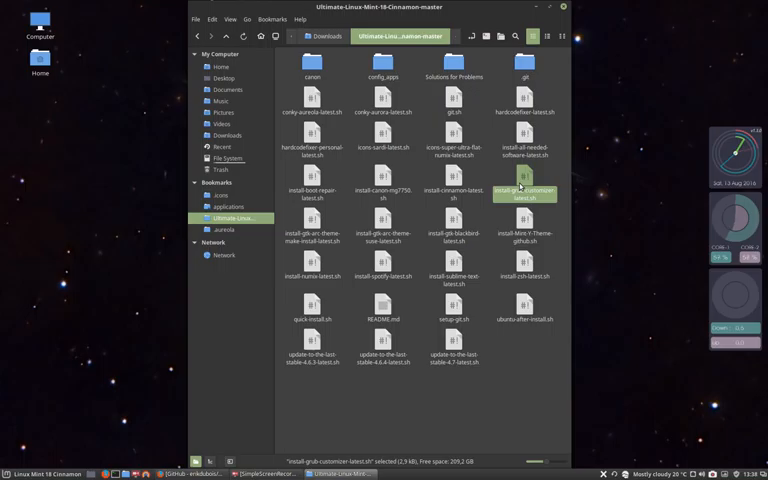
{"action": "left_click", "coordinate": [300, 218]}
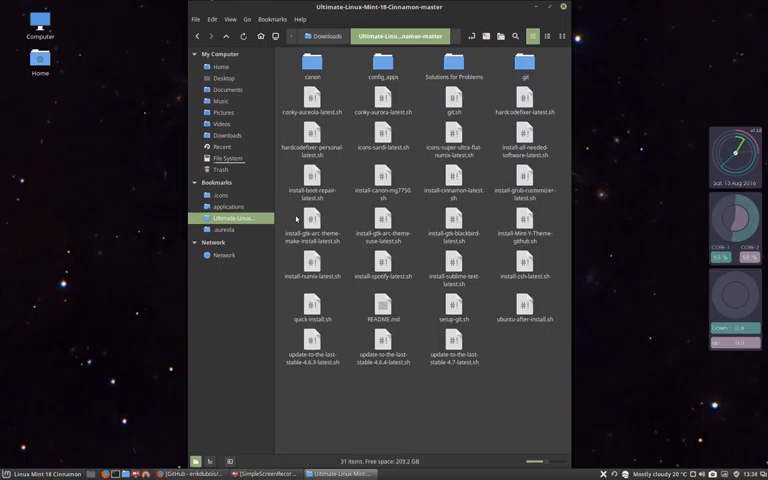
{"action": "left_click", "coordinate": [314, 228]}
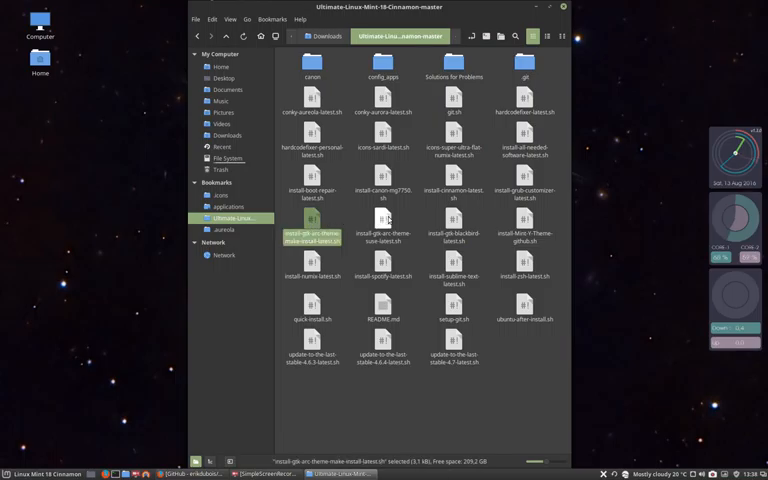
{"action": "left_click", "coordinate": [384, 226]}
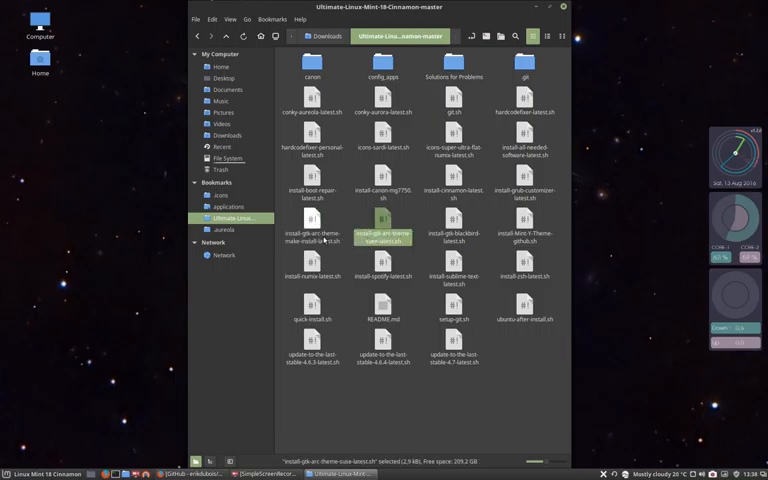
{"action": "left_click", "coordinate": [316, 240]}
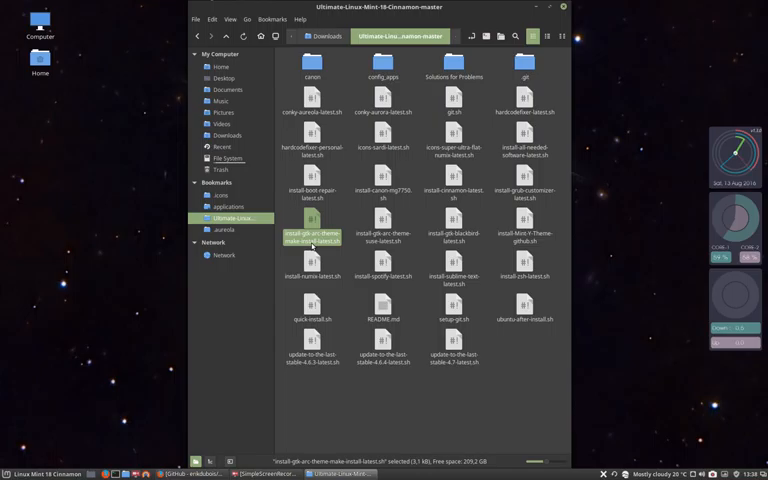
{"action": "left_click", "coordinate": [452, 224]}
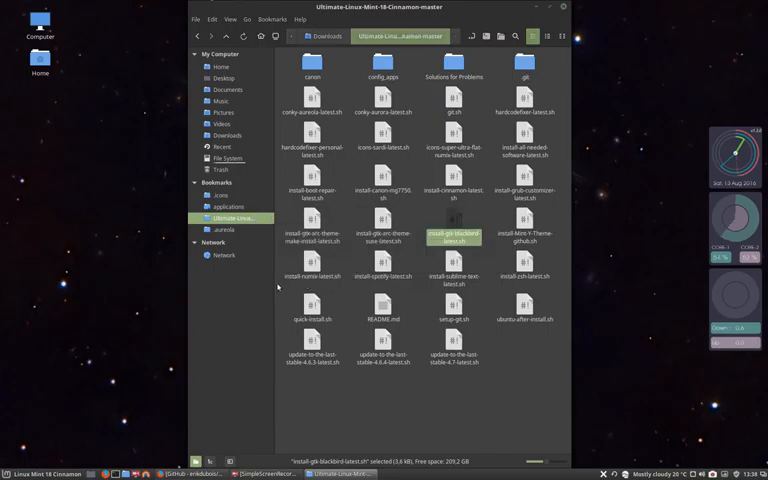
Open the gtk theme install script and read its Aurora Conky, Aureola and Sardi credits.
{"action": "double_click", "coordinate": [454, 224]}
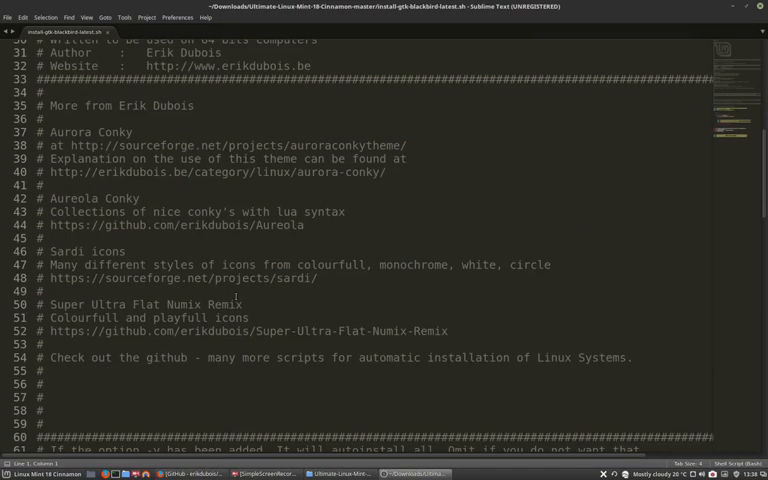
{"action": "scroll", "scroll_direction": "down", "scroll_amount": 3}
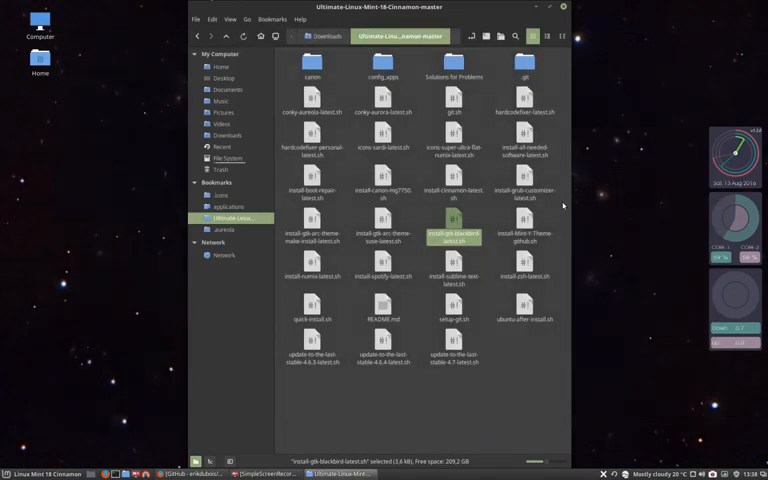
Open a second theme install script in a new Sublime Text tab and scroll through its project header.
{"action": "left_click", "coordinate": [524, 216]}
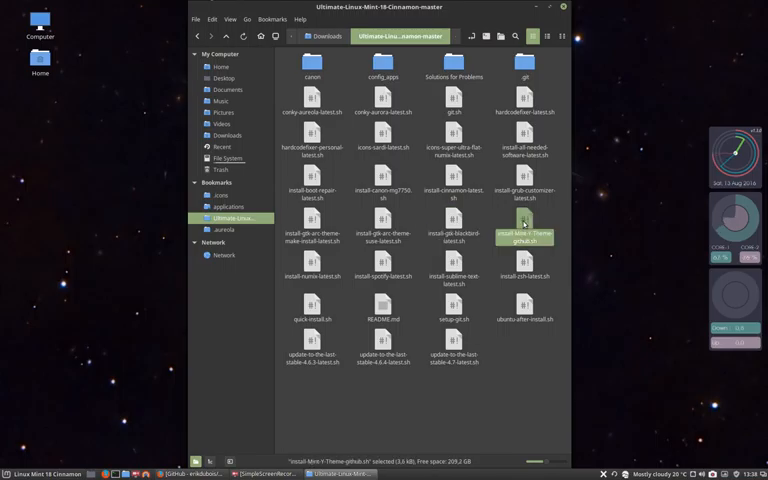
{"action": "double_click", "coordinate": [520, 230]}
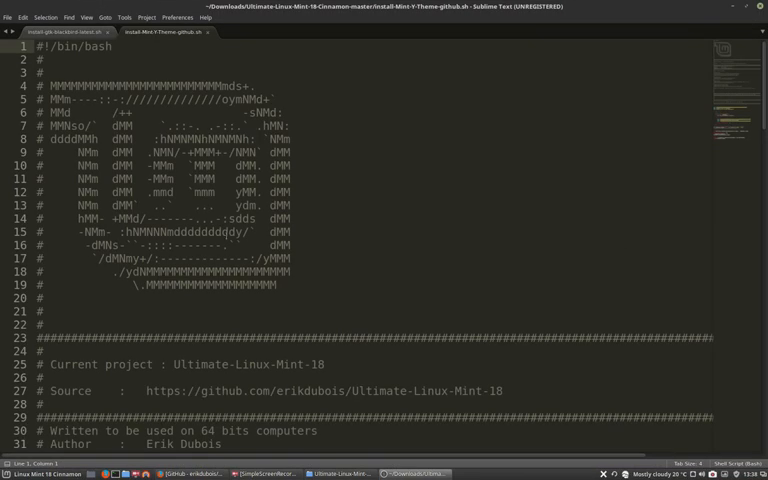
{"action": "scroll", "scroll_direction": "down", "scroll_amount": 3}
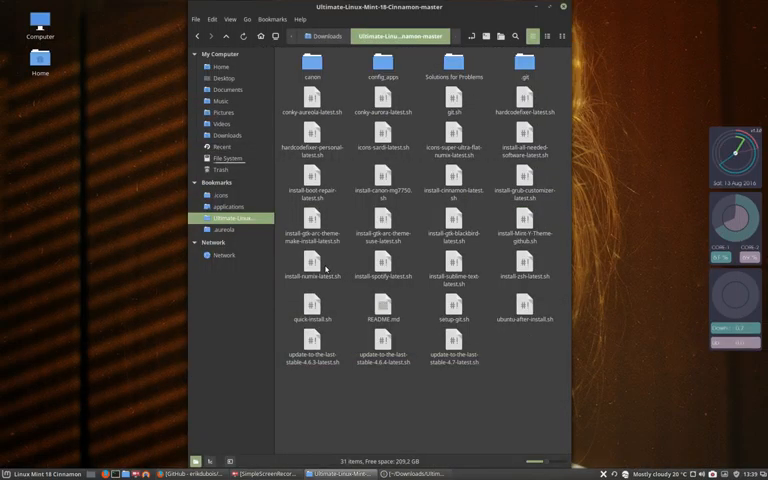
Display another install script's contents instead of running it, then switch to the Sardi icons window.
{"action": "left_click", "coordinate": [312, 270]}
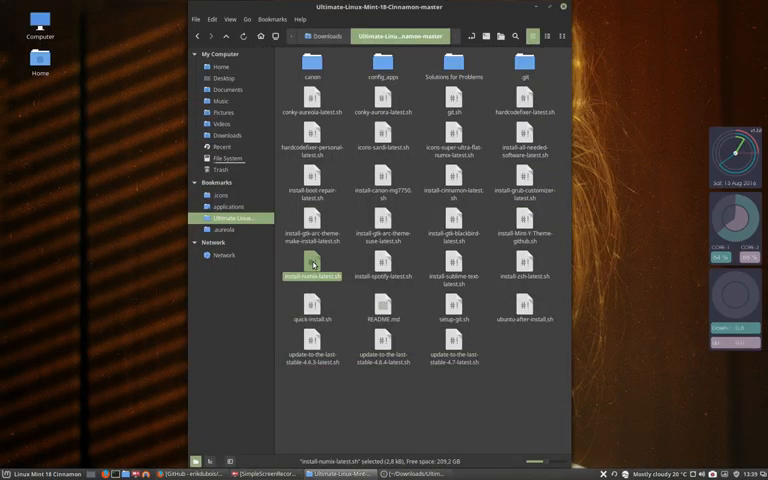
{"action": "double_click", "coordinate": [312, 276]}
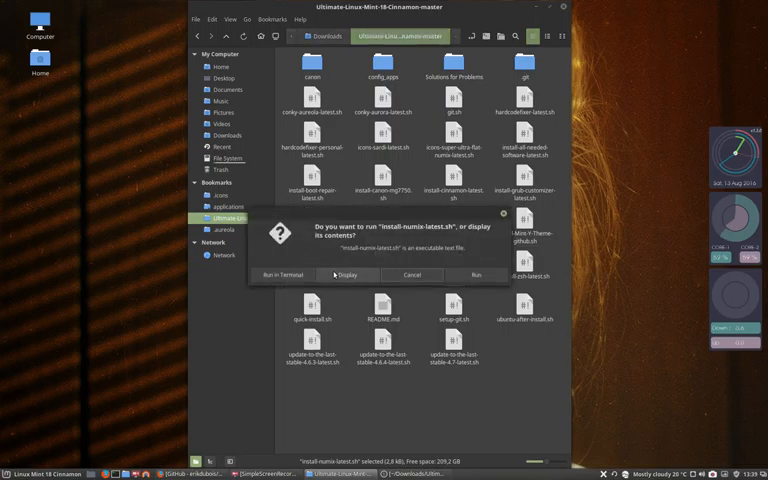
{"action": "left_click", "coordinate": [348, 276]}
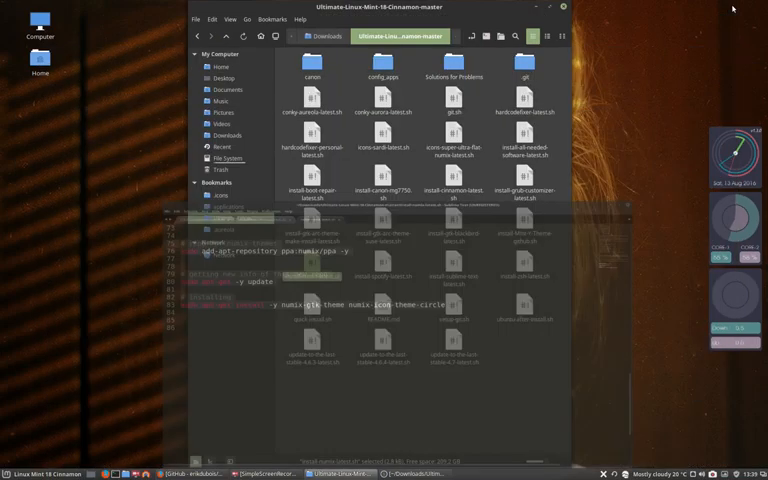
{"action": "left_click", "coordinate": [216, 196]}
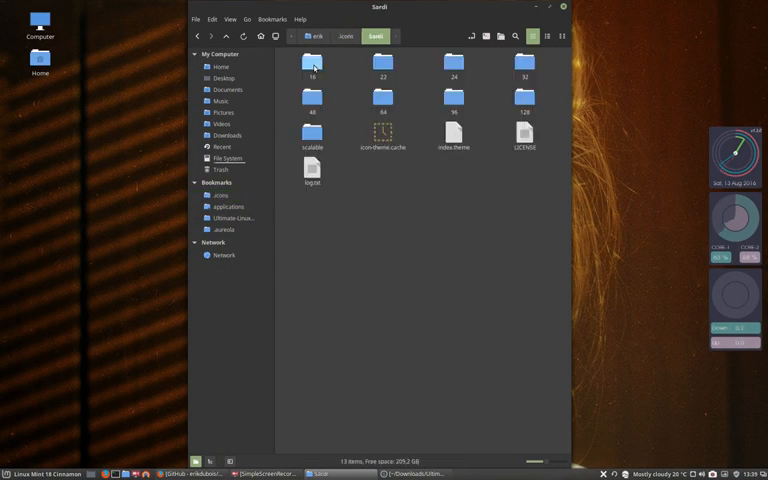
{"action": "left_click", "coordinate": [452, 132]}
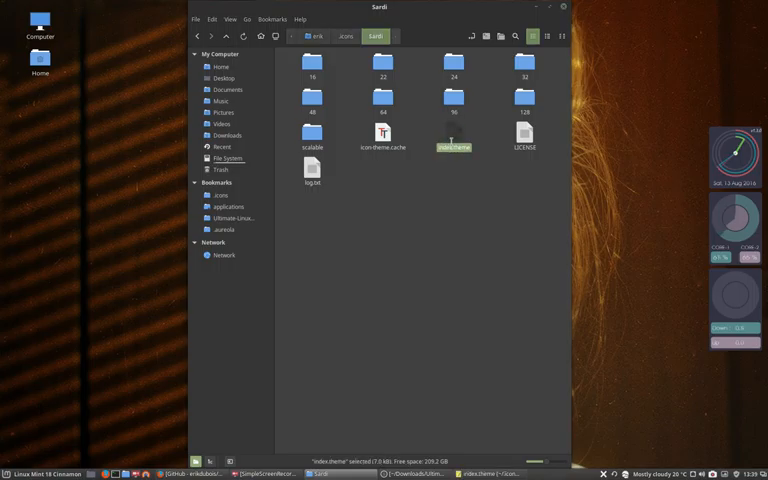
{"action": "double_click", "coordinate": [452, 148]}
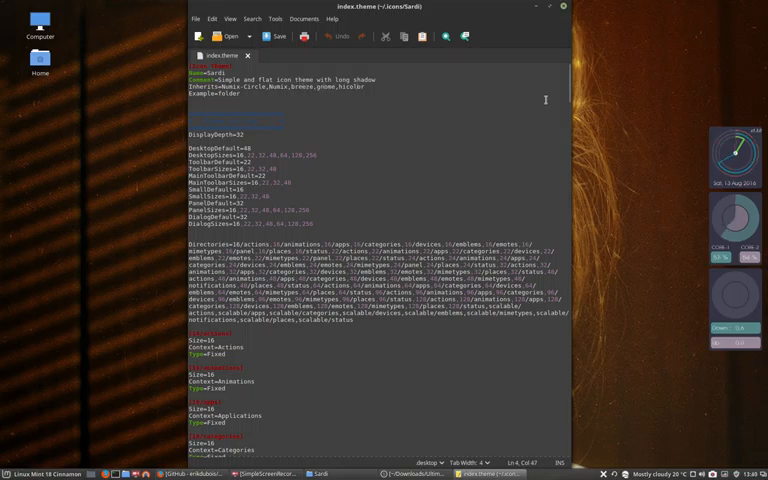
{"action": "mouse_move", "coordinate": [392, 104]}
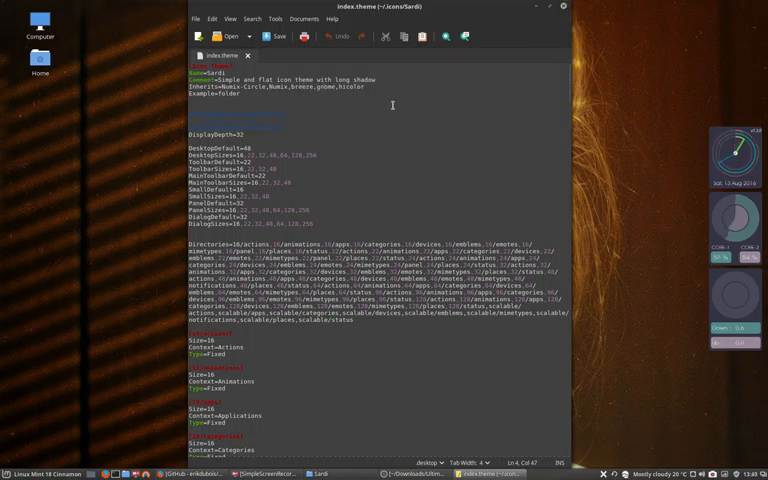
{"action": "triple_click", "coordinate": [276, 88]}
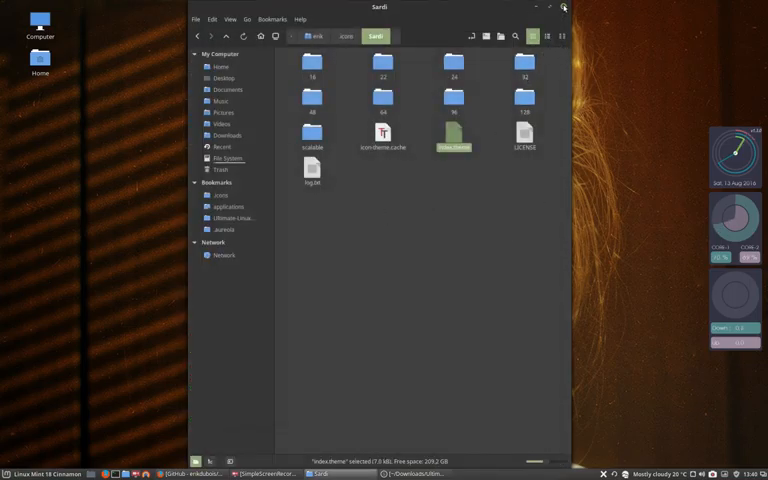
Return via Home to the Ultimate-Linux-Mint-18 folder and select scripts up to quick-install.sh.
{"action": "left_click", "coordinate": [562, 8]}
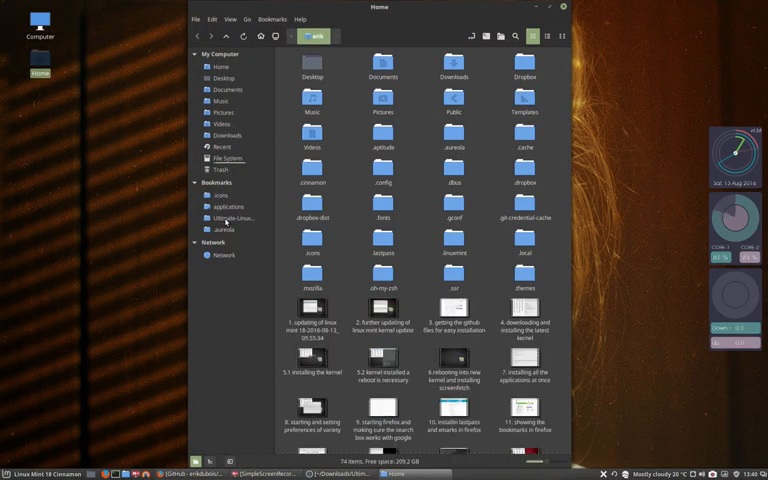
{"action": "left_click", "coordinate": [232, 218]}
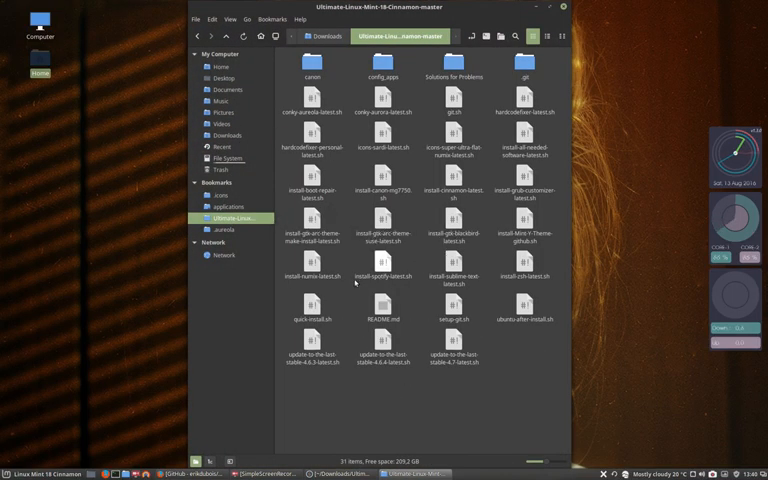
{"action": "left_click", "coordinate": [314, 276]}
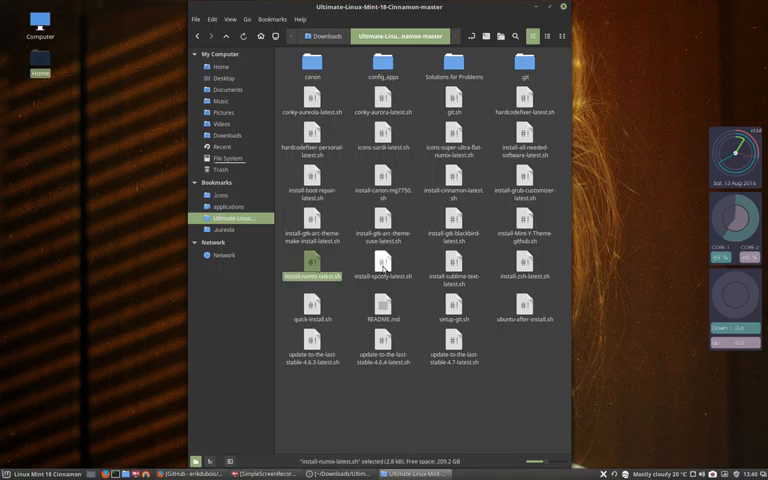
{"action": "left_click", "coordinate": [382, 270]}
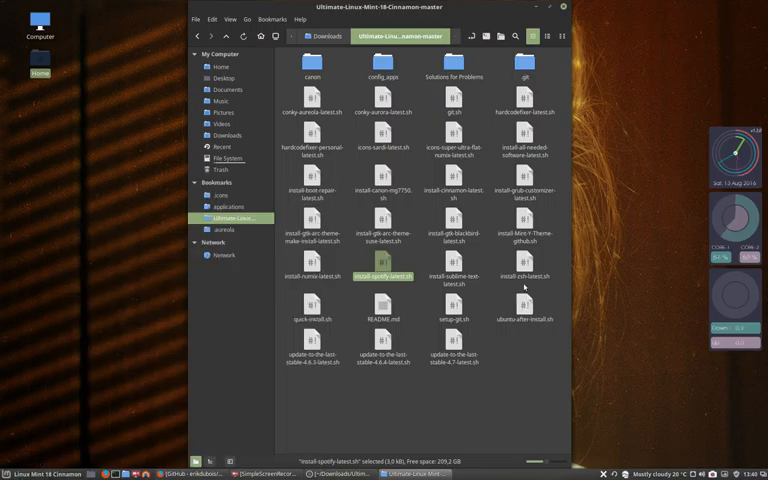
{"action": "left_click", "coordinate": [524, 260]}
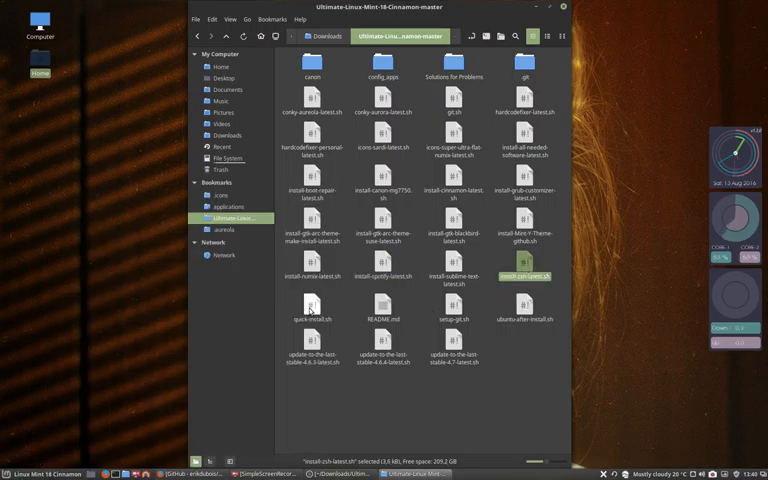
Open quick-install.sh in Sublime Text and scroll to the end of its install command list.
{"action": "double_click", "coordinate": [312, 304]}
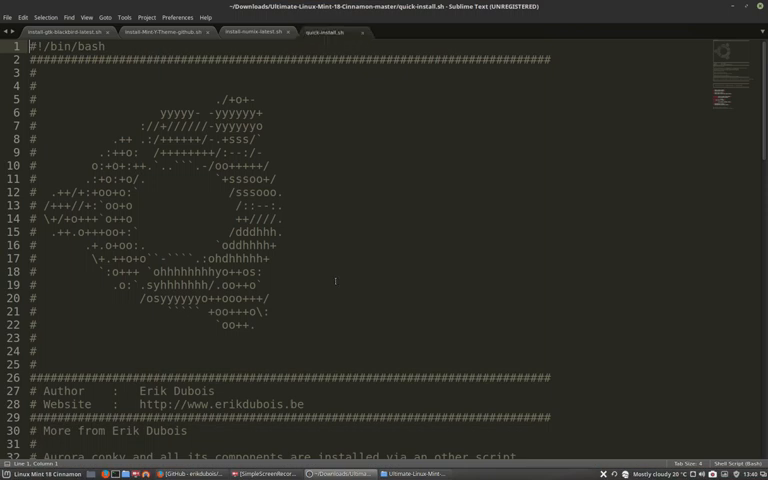
{"action": "scroll", "scroll_direction": "down", "scroll_amount": 3}
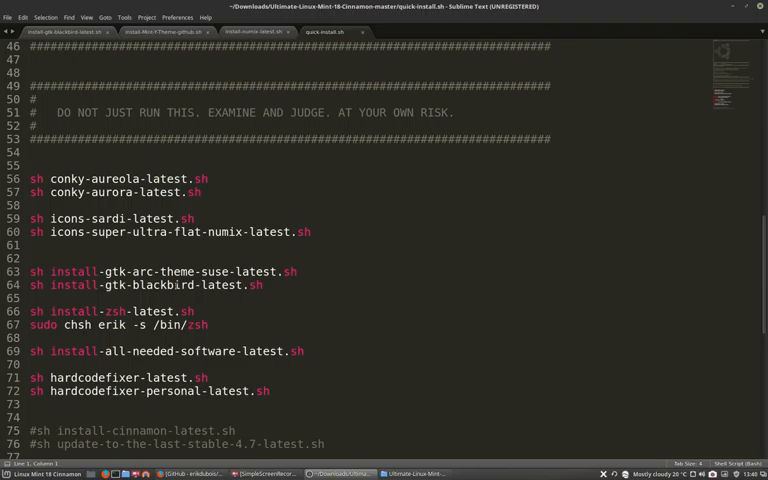
{"action": "scroll", "scroll_direction": "down", "scroll_amount": 3}
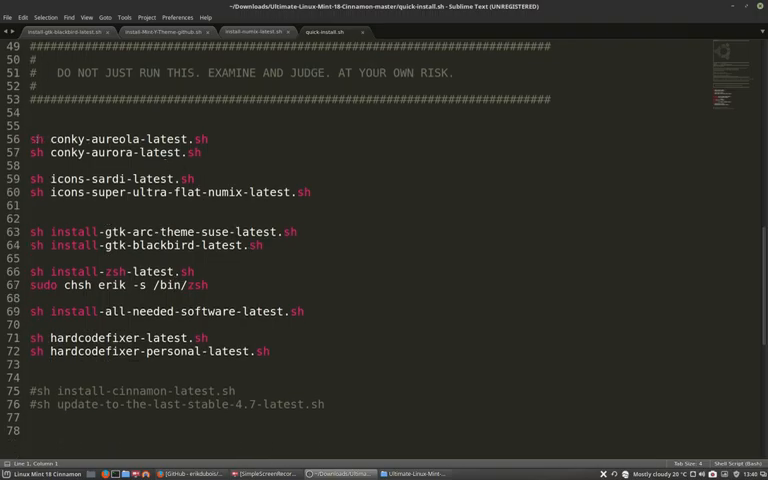
{"action": "left_click_drag", "start_coordinate": [28, 138], "coordinate": [200, 152]}
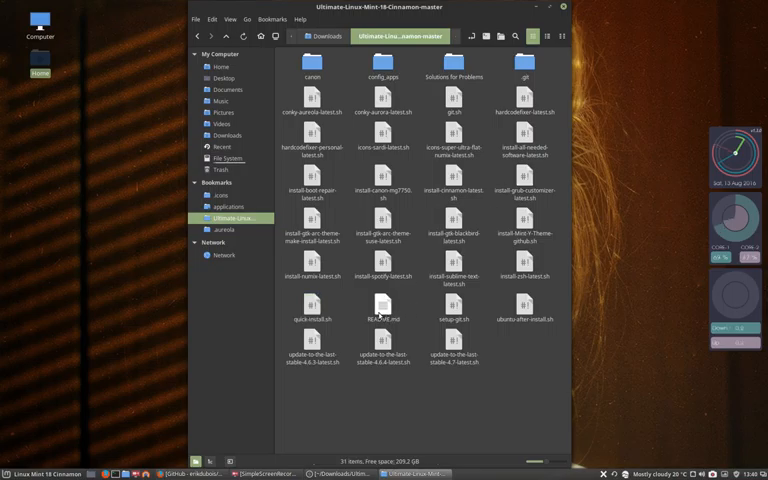
Select the remaining scripts at the bottom of the folder, then enter the config_apps folder.
{"action": "left_click", "coordinate": [382, 308]}
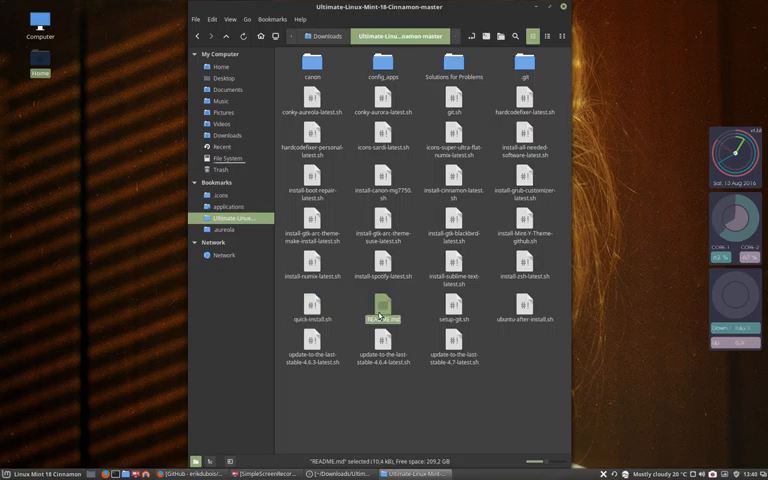
{"action": "left_click", "coordinate": [452, 310]}
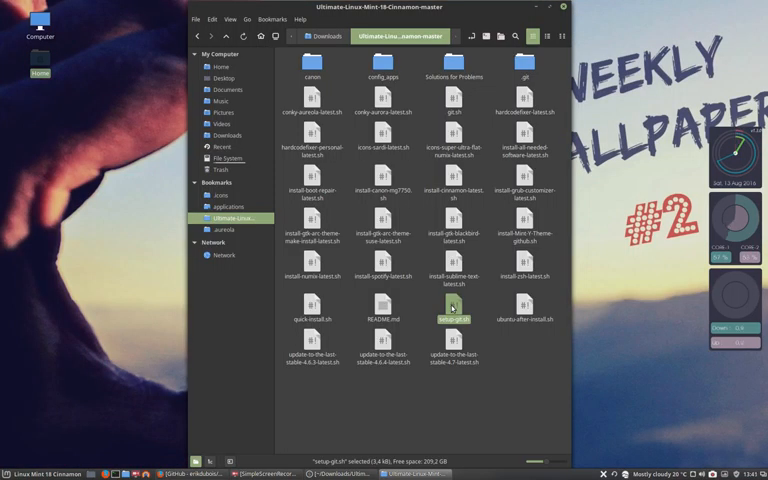
{"action": "left_click", "coordinate": [522, 312]}
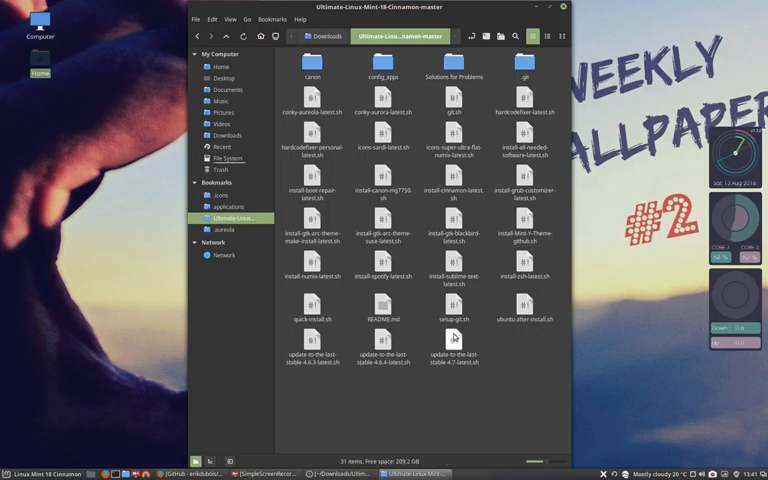
{"action": "left_click", "coordinate": [454, 342]}
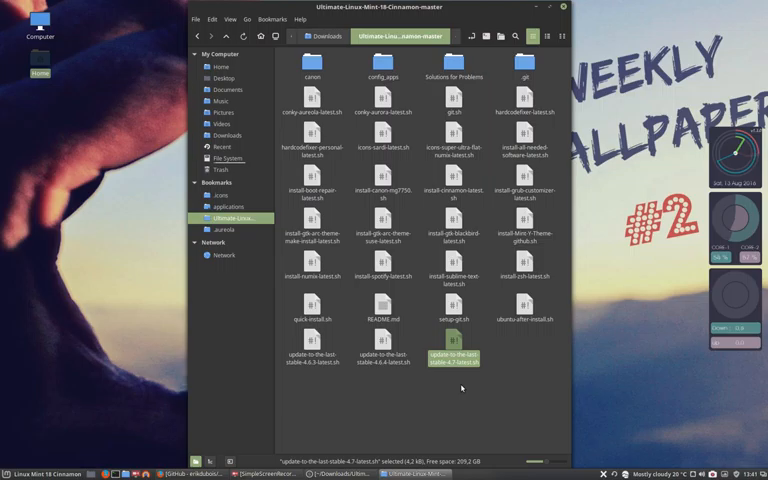
{"action": "double_click", "coordinate": [384, 64]}
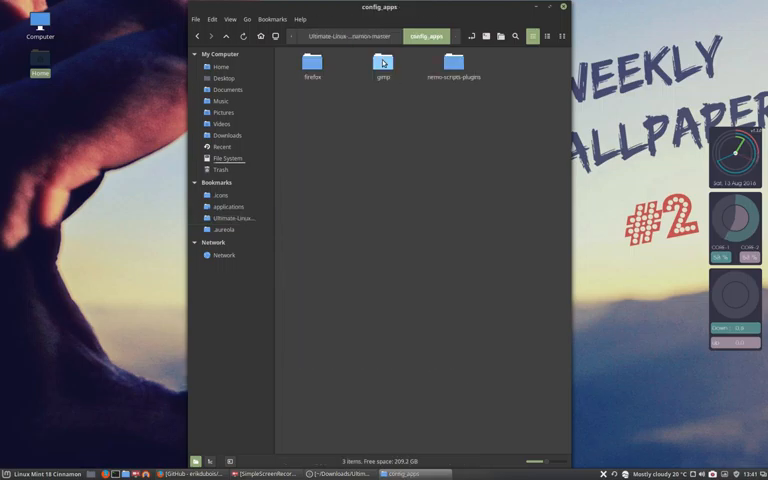